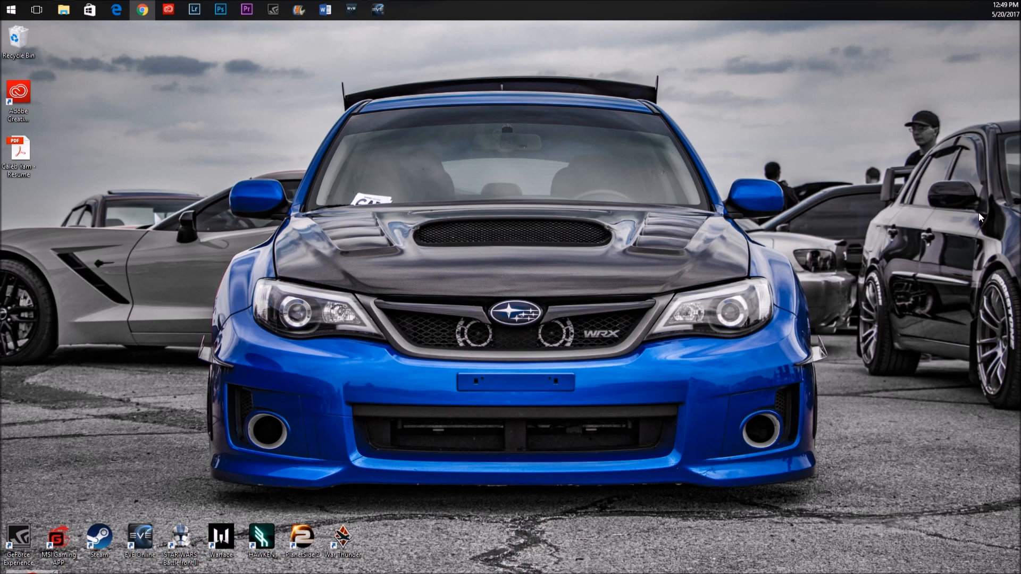
# Search 'sou' from Start and launch the Sound control panel showing playback devices
pyautogui.write('sou')
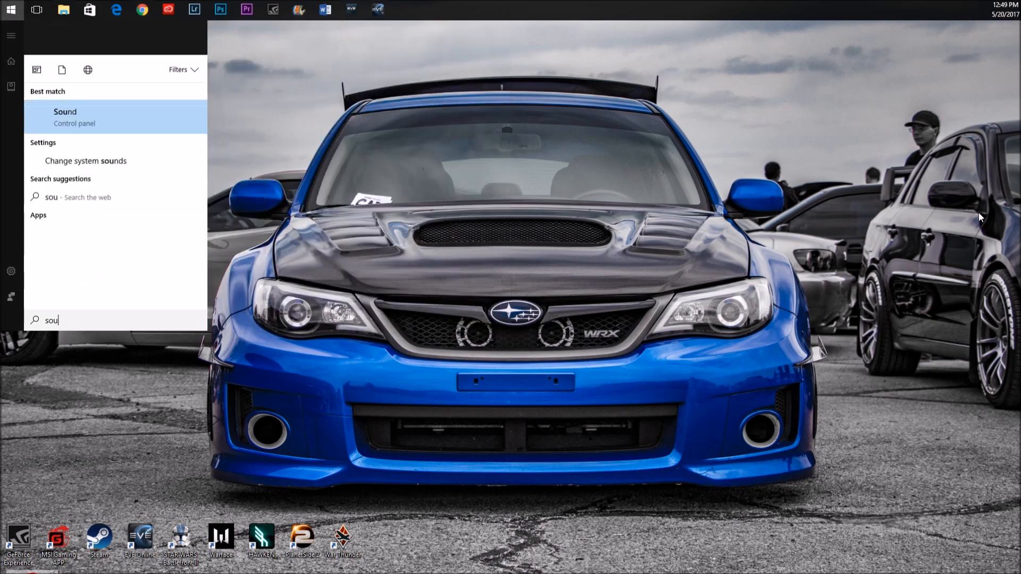
pyautogui.click(65, 117)
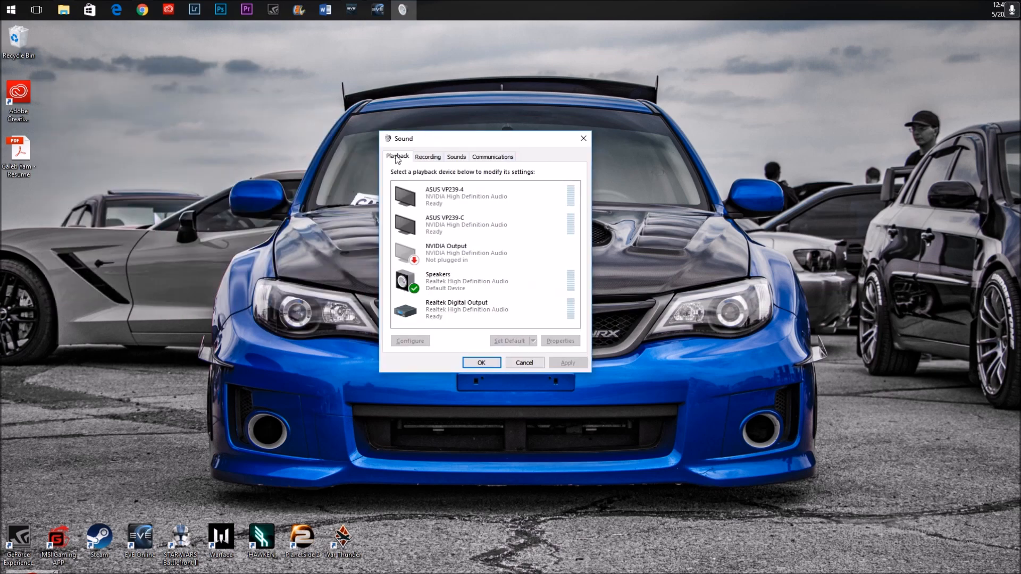
# Switch to Recording devices and select the default Realtek Microphone
pyautogui.click(428, 157)
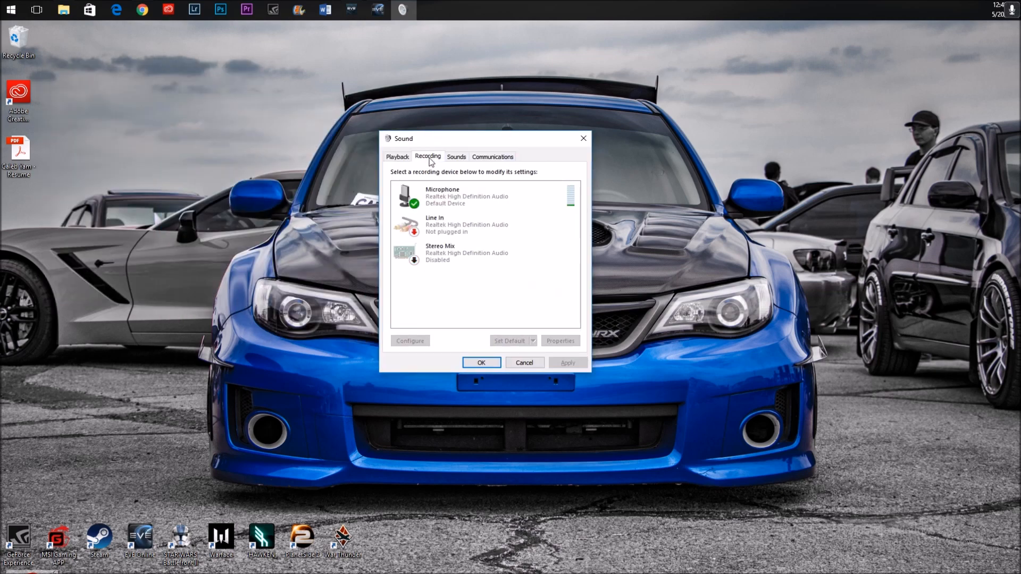
pyautogui.click(482, 196)
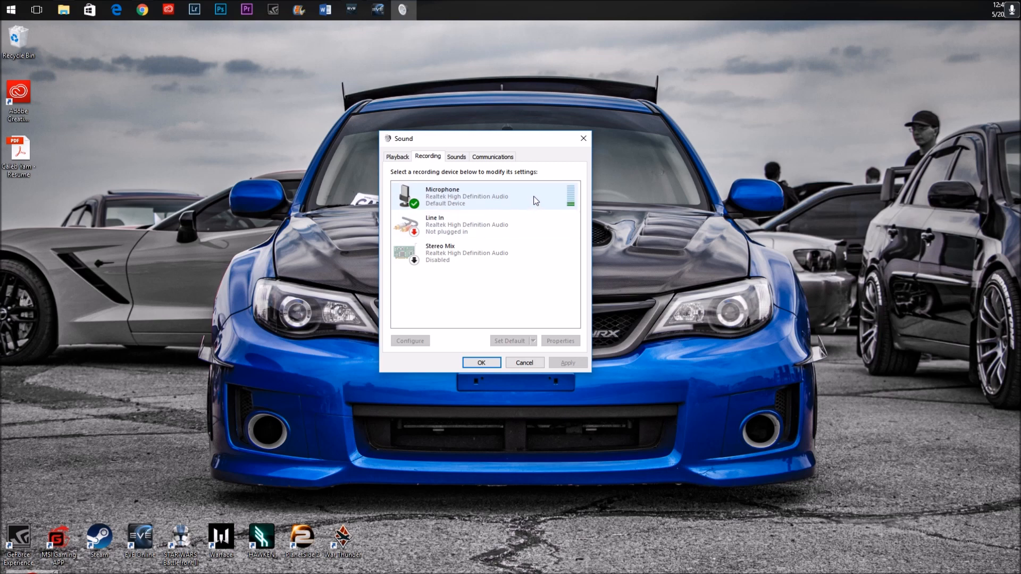
pyautogui.moveTo(565, 198)
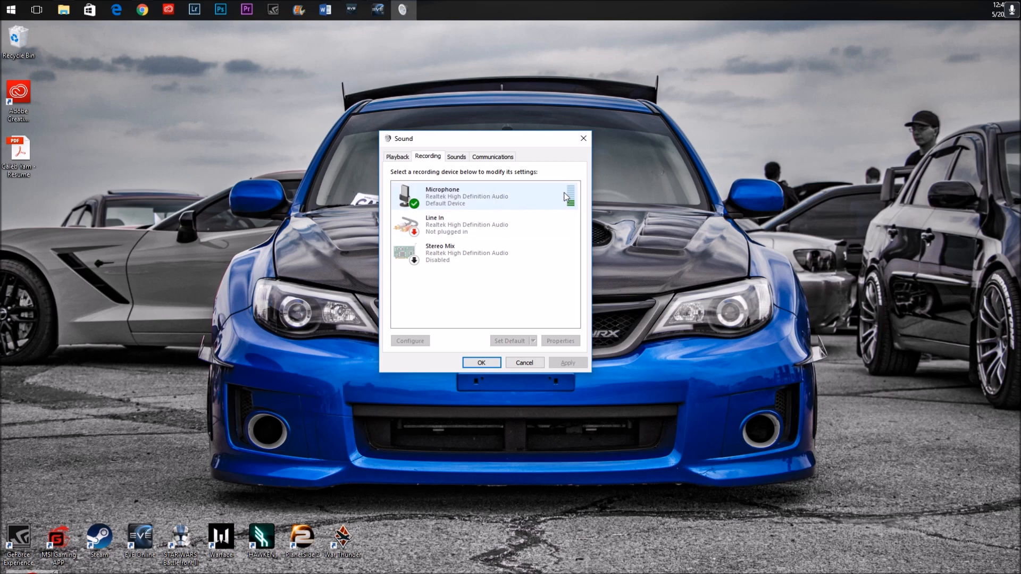
pyautogui.moveTo(546, 202)
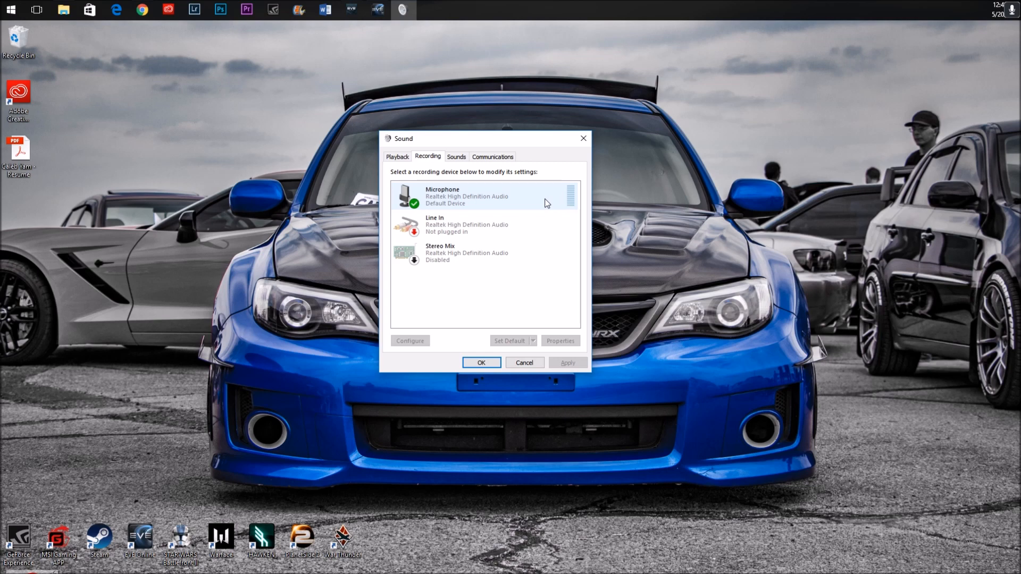
pyautogui.moveTo(458, 194)
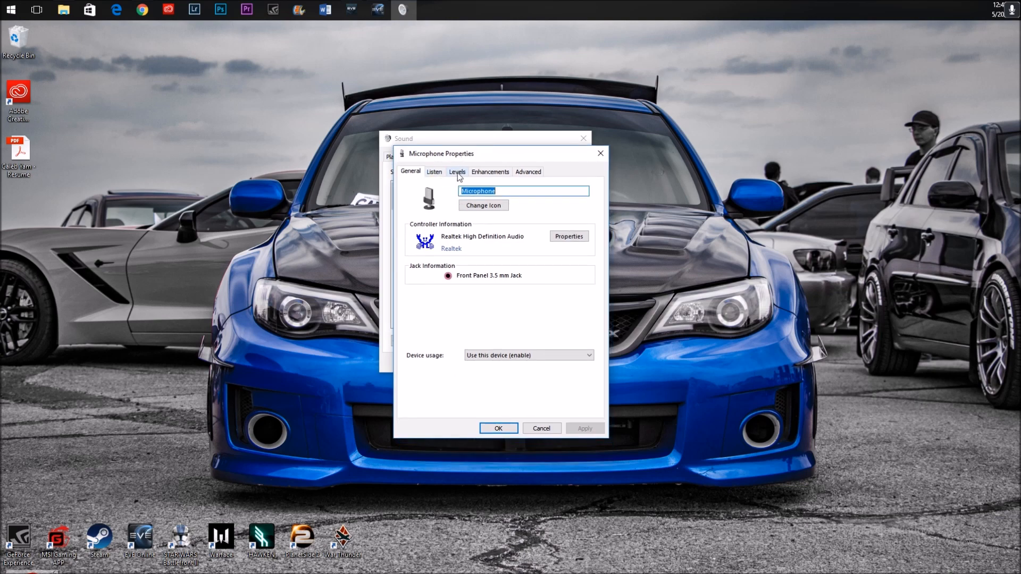
# In Levels, set Microphone Boost to +20.0 dB with microphone volume at 20
pyautogui.click(457, 172)
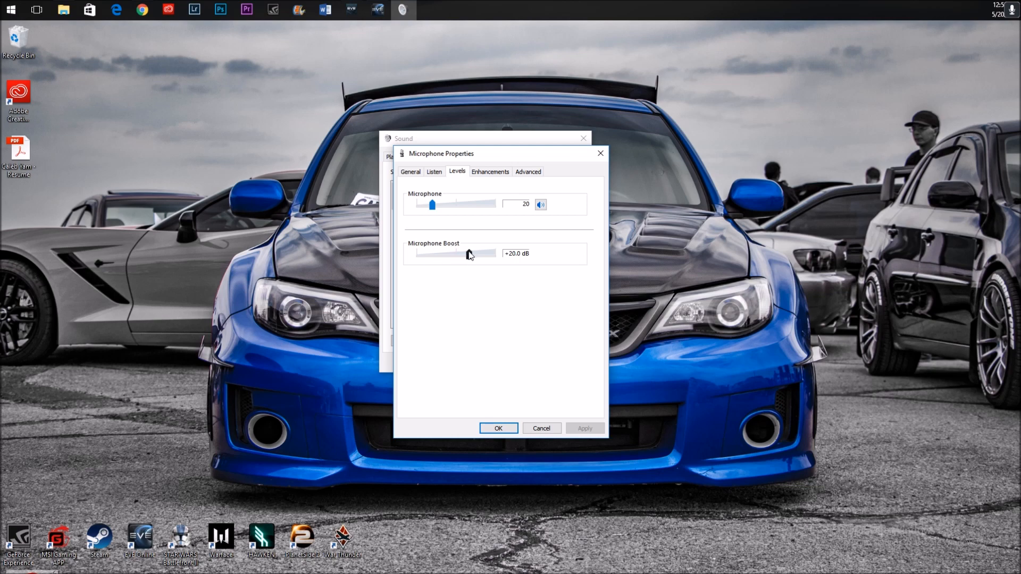
pyautogui.moveTo(442, 254); pyautogui.dragTo(470, 255)
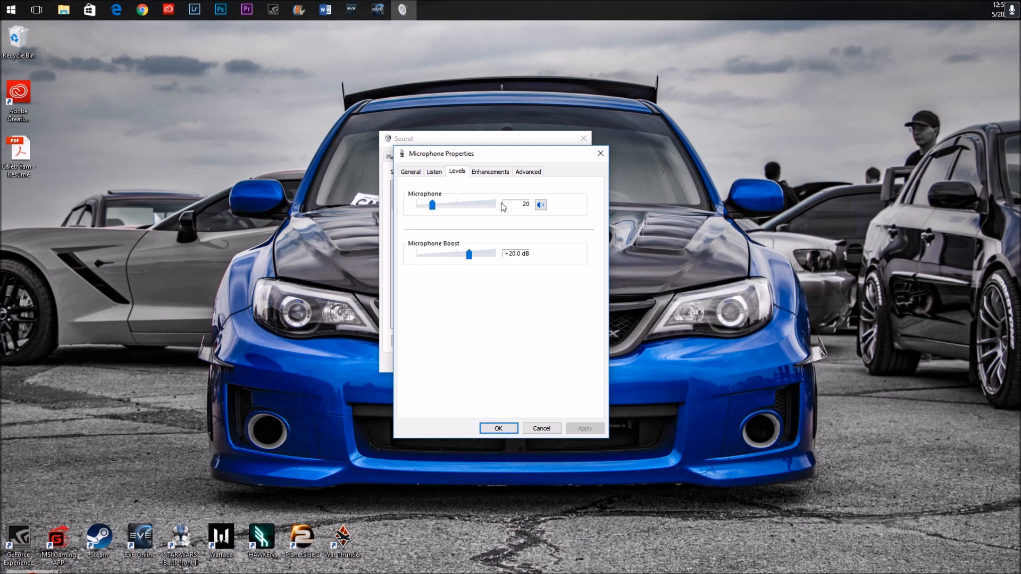
pyautogui.moveTo(498, 277)
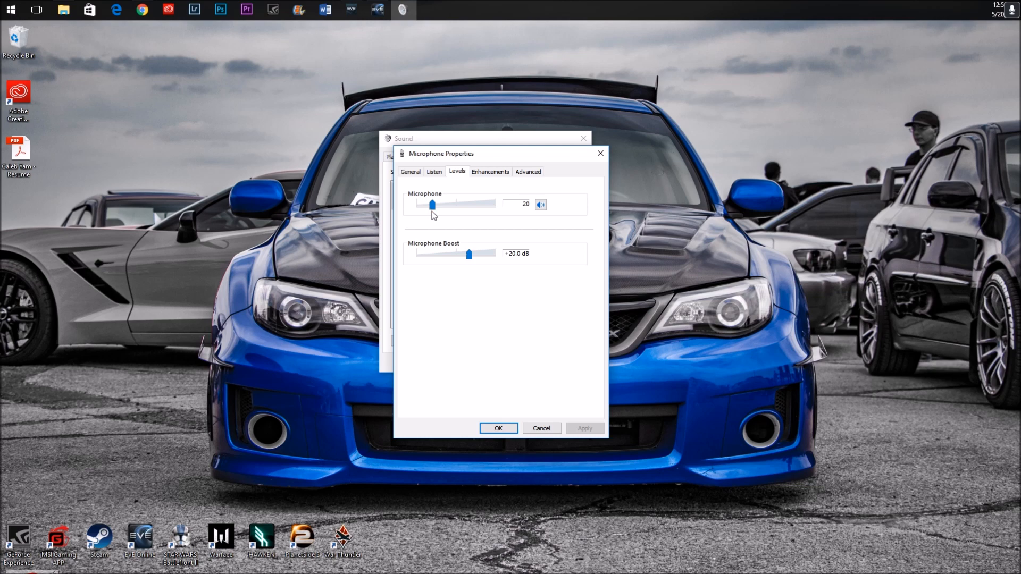
pyautogui.moveTo(488, 209)
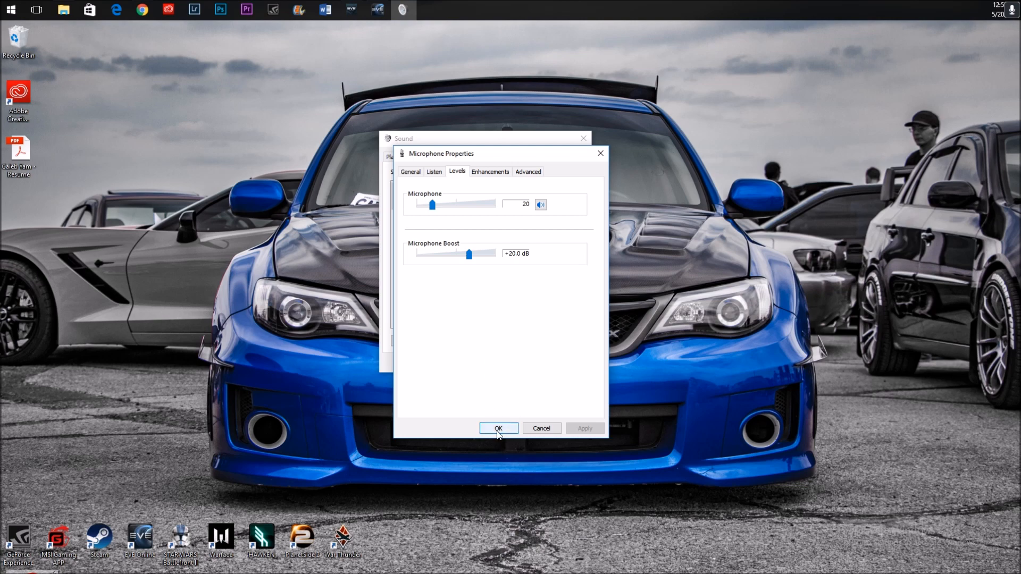
# Confirm Microphone Properties and close the Sound dialog, keeping the new levels
pyautogui.click(498, 428)
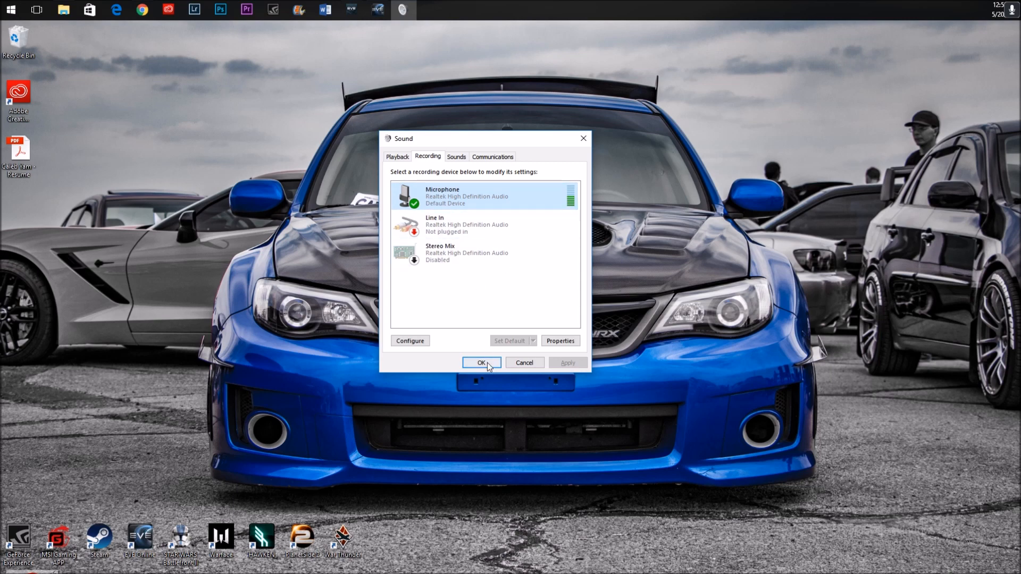
pyautogui.click(481, 362)
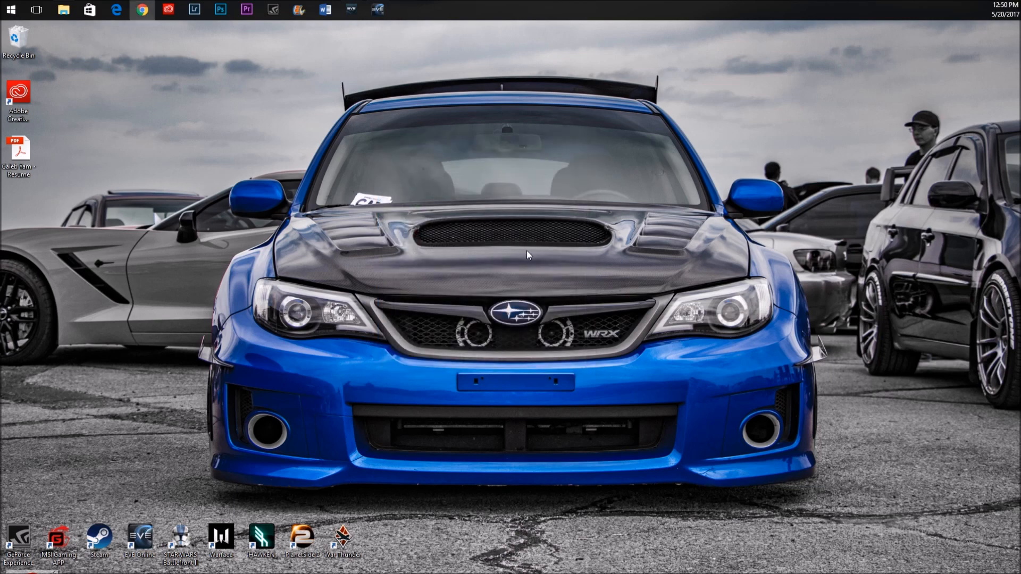